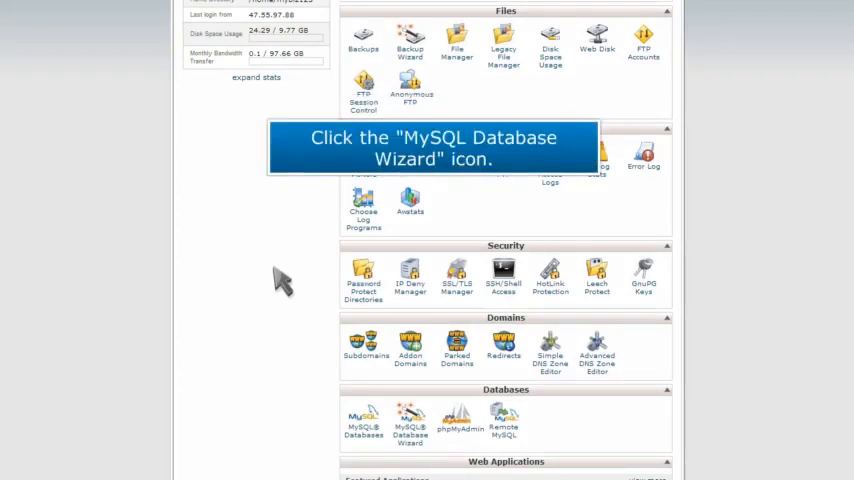
Start the MySQL Database Wizard from the Databases section and focus the New Database name field.
click(410, 422)
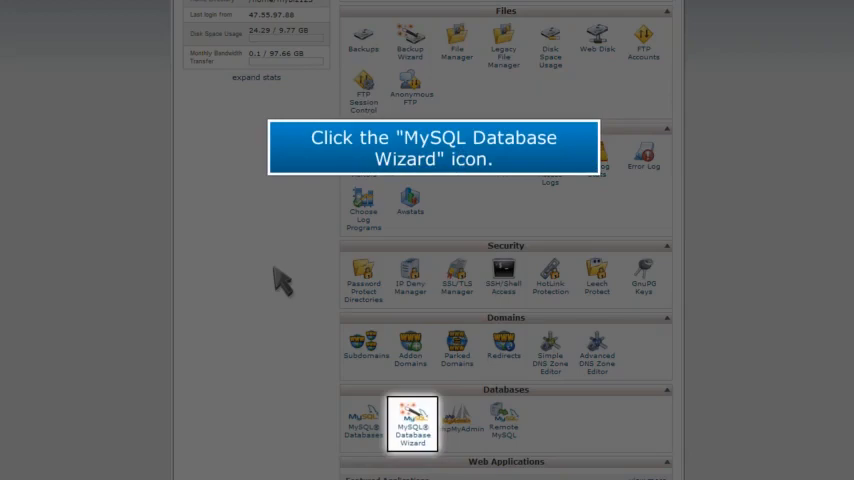
click(410, 422)
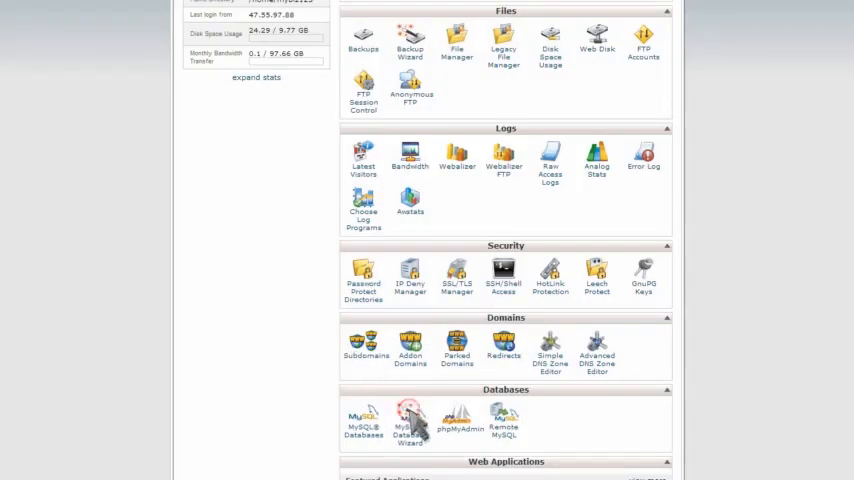
click(410, 420)
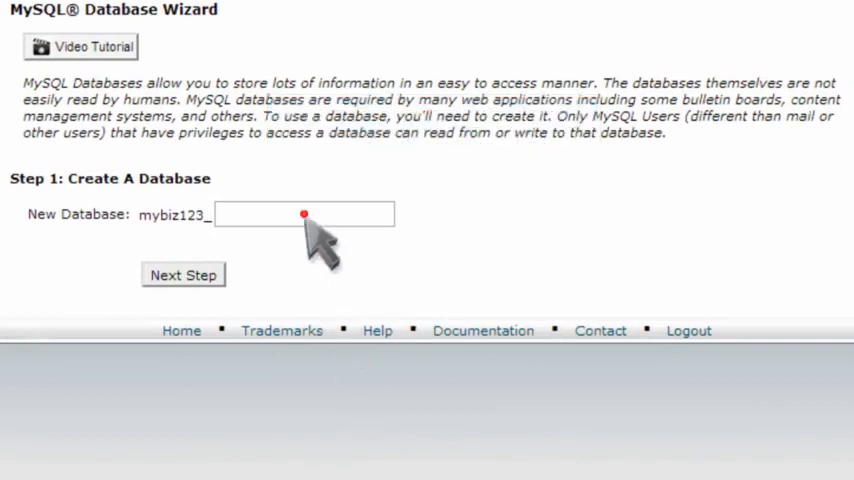
click(184, 274)
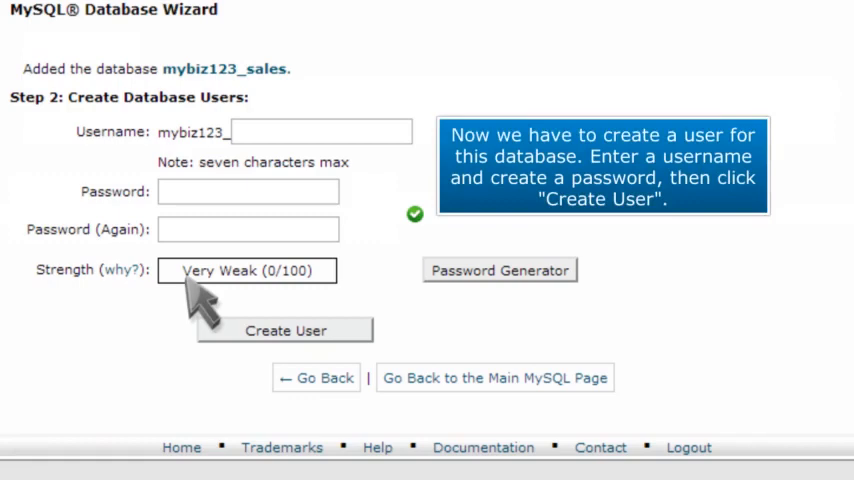
Create database user mybiz123_myuser with username 'myuser' and a password.
text(myuser)
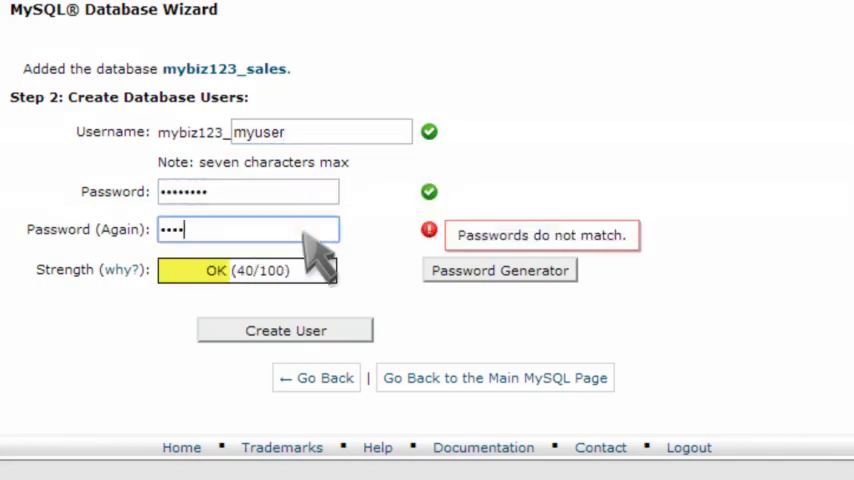
click(284, 330)
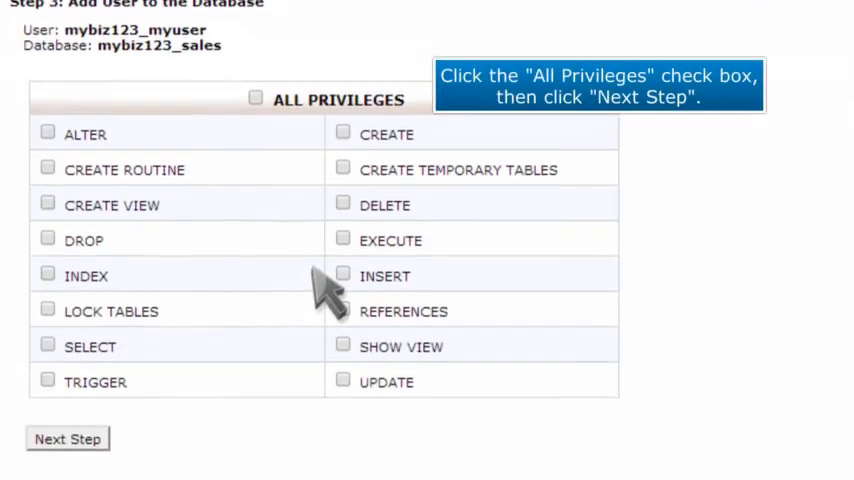
Grant mybiz123_myuser all privileges on mybiz123_sales and finish the wizard.
scroll(down, 3)
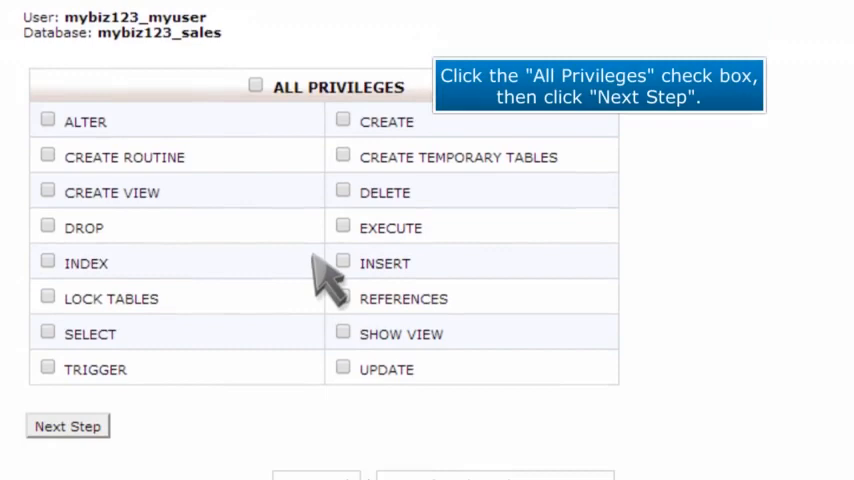
mouse_move(290, 176)
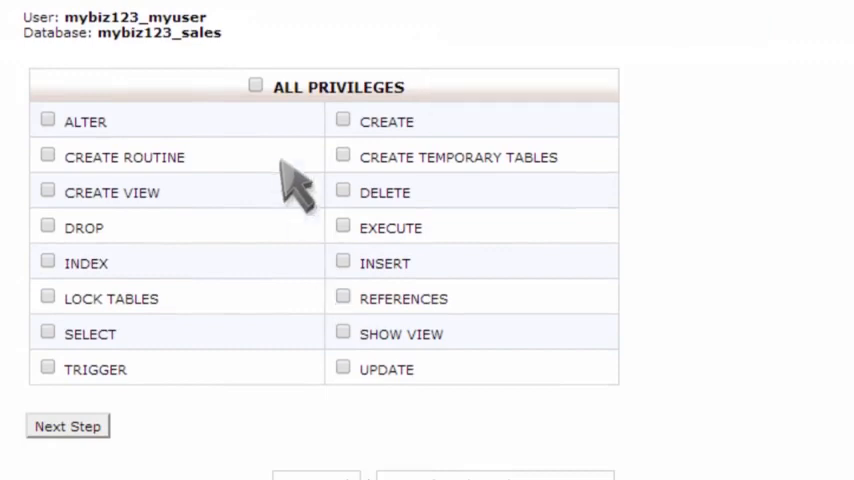
click(68, 424)
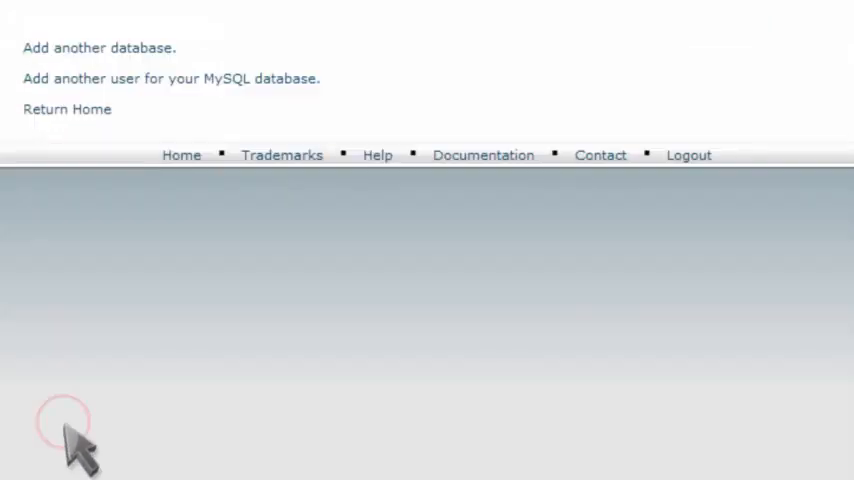